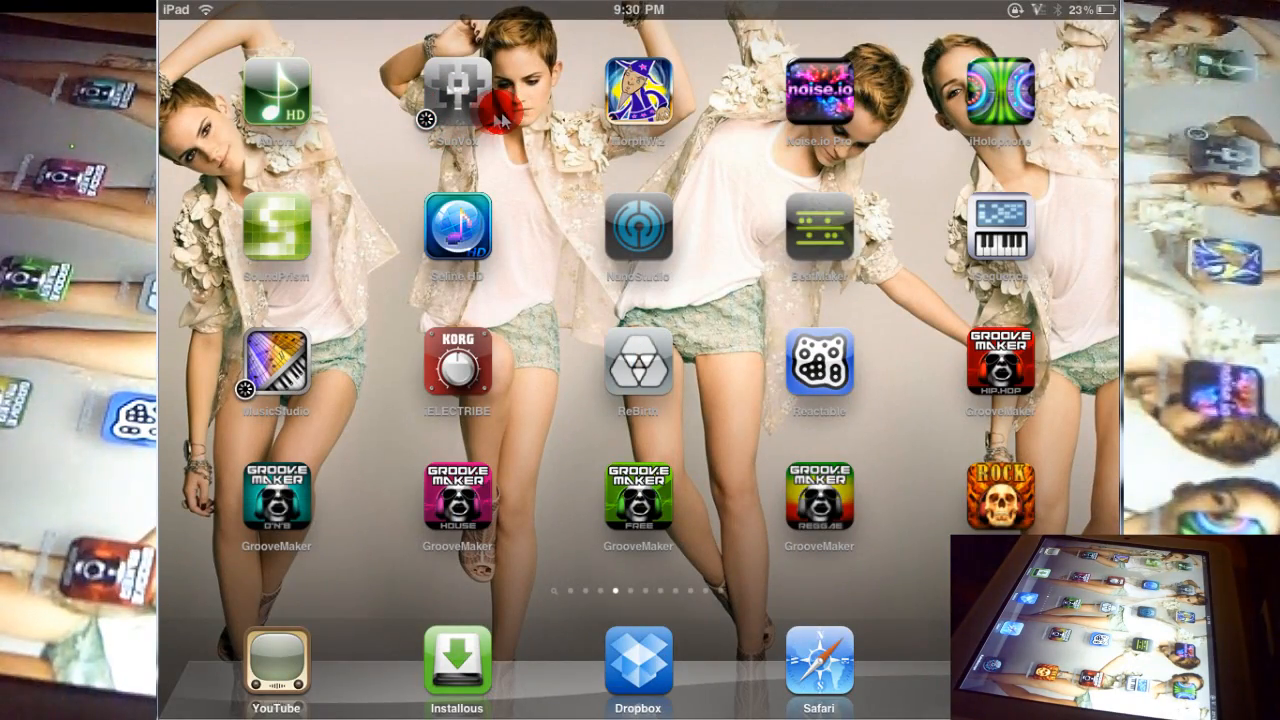
# Step: Launch SunVox from the iPad home screen, loading a project's connected synth module network
pyautogui.click(457, 90)
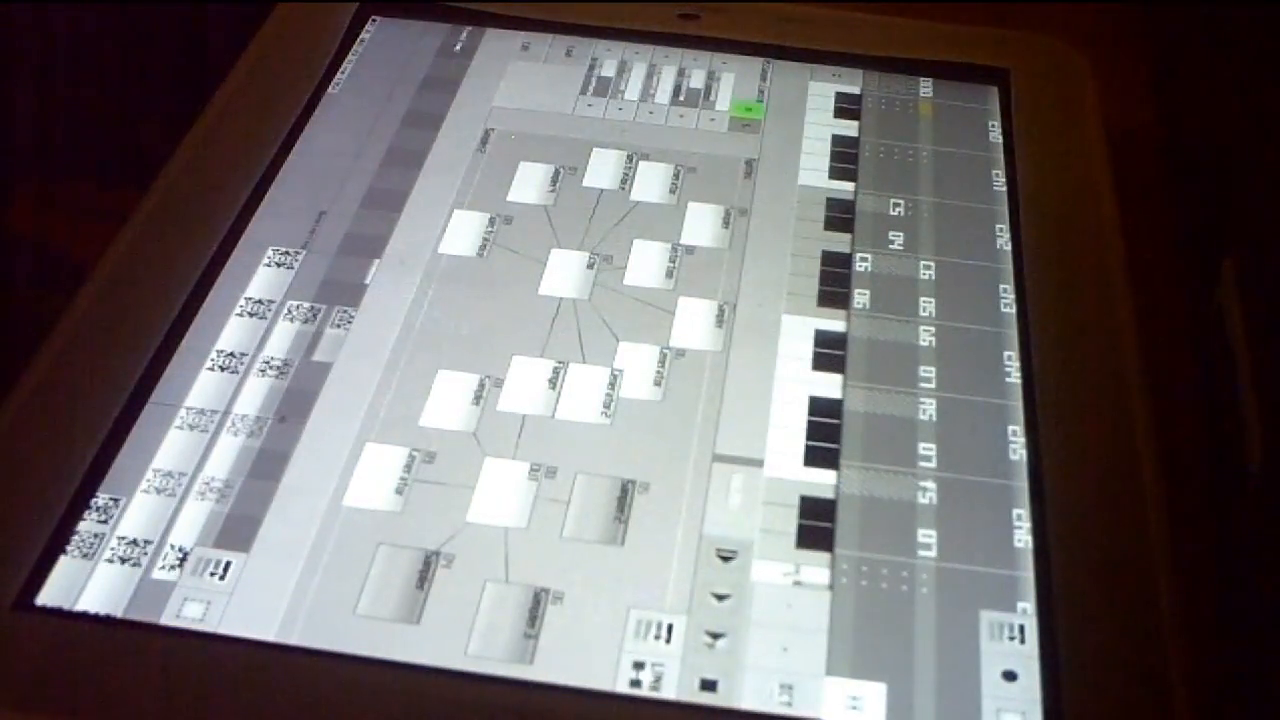